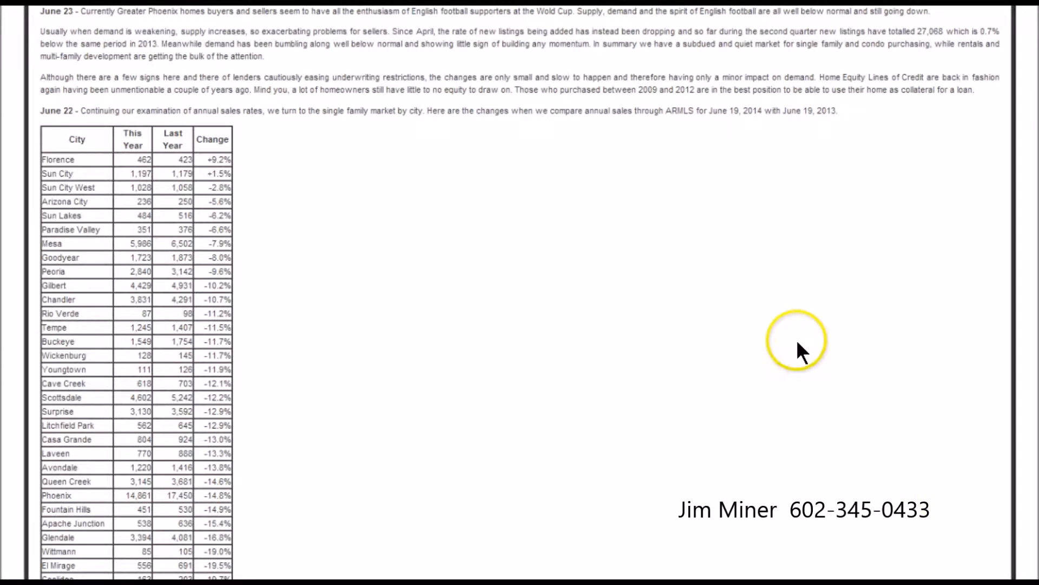
Step: Go back from the daily observations to the Greater Phoenix Residential Resale home page
scroll(down, 3)
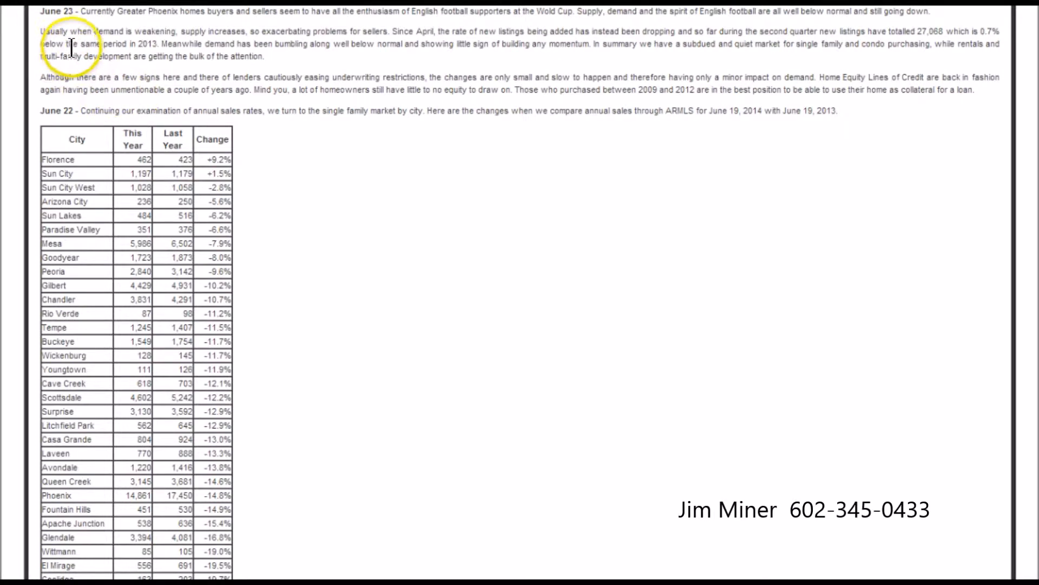
mouse_move(165, 43)
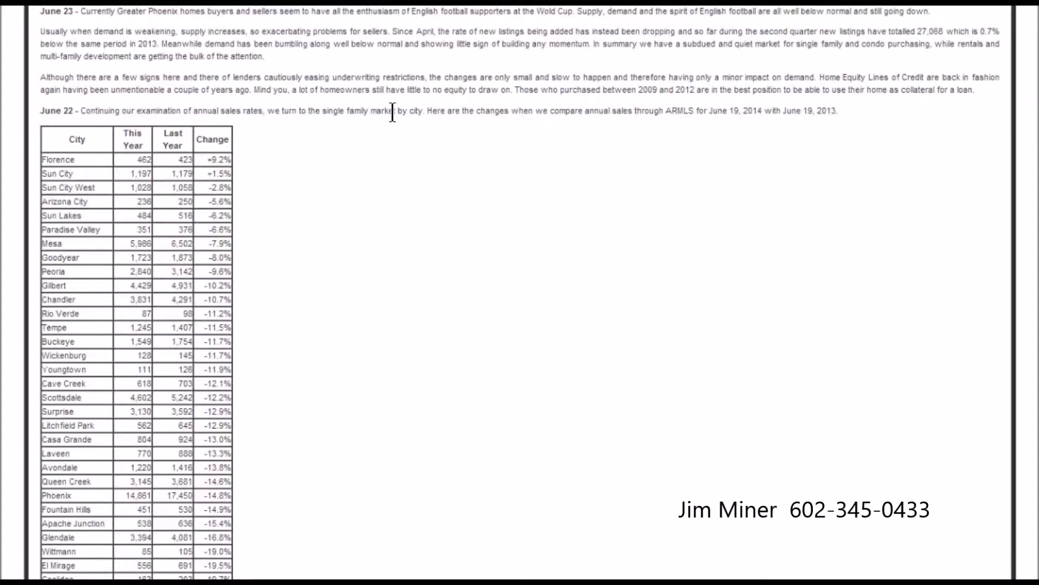
scroll(down, 3)
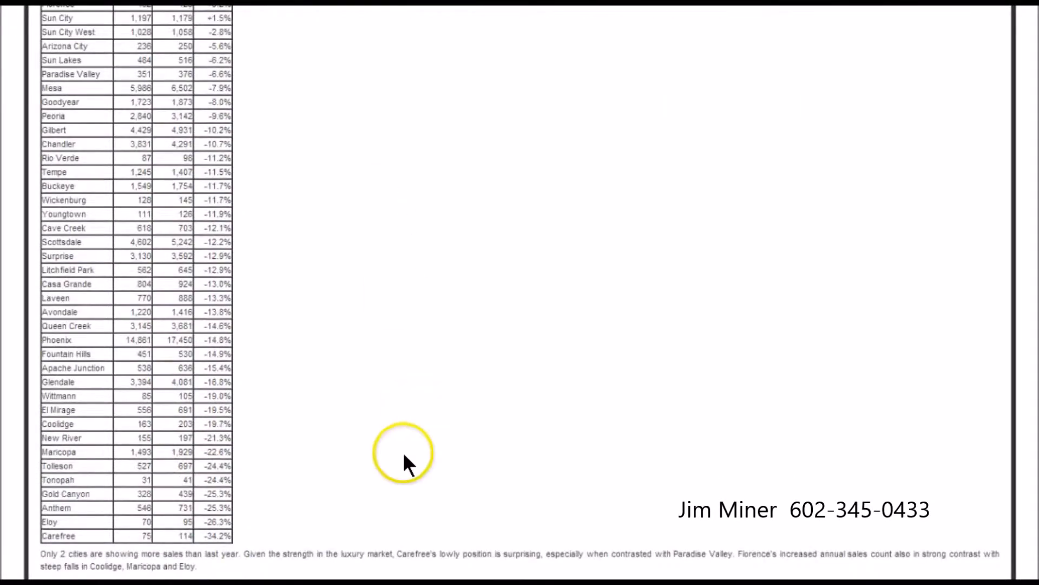
mouse_move(387, 428)
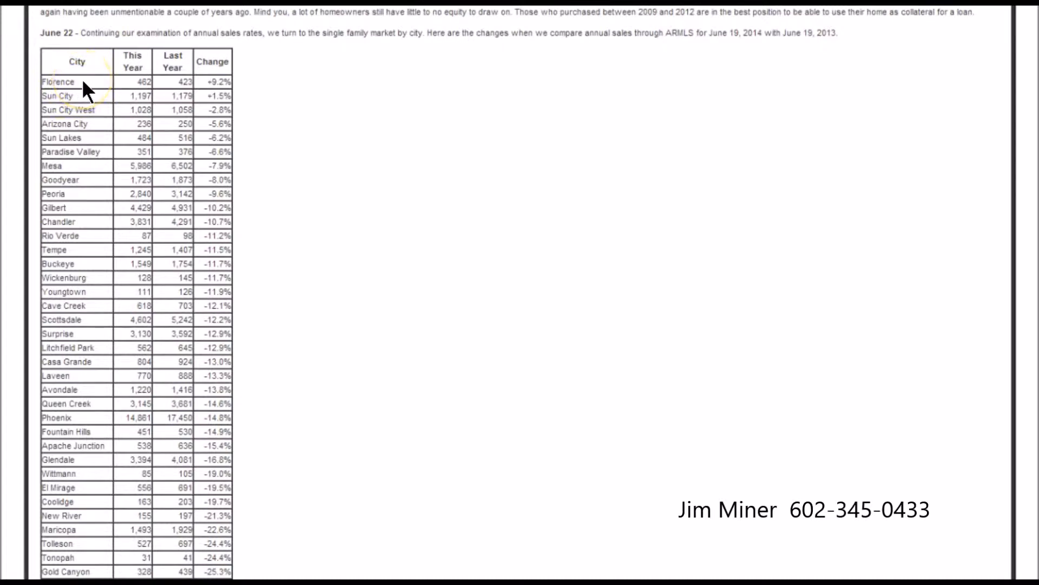
mouse_move(332, 149)
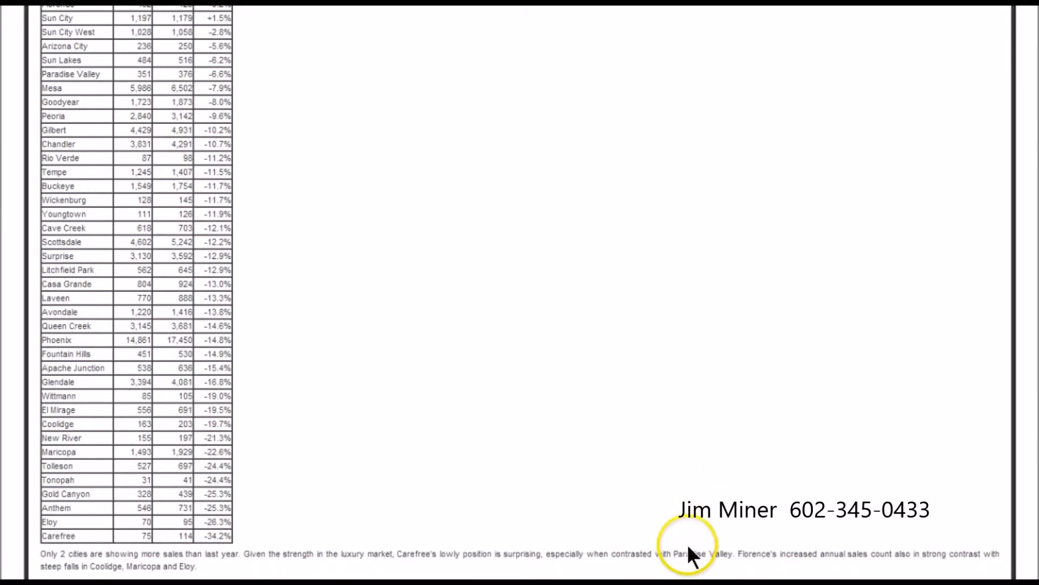
mouse_move(488, 278)
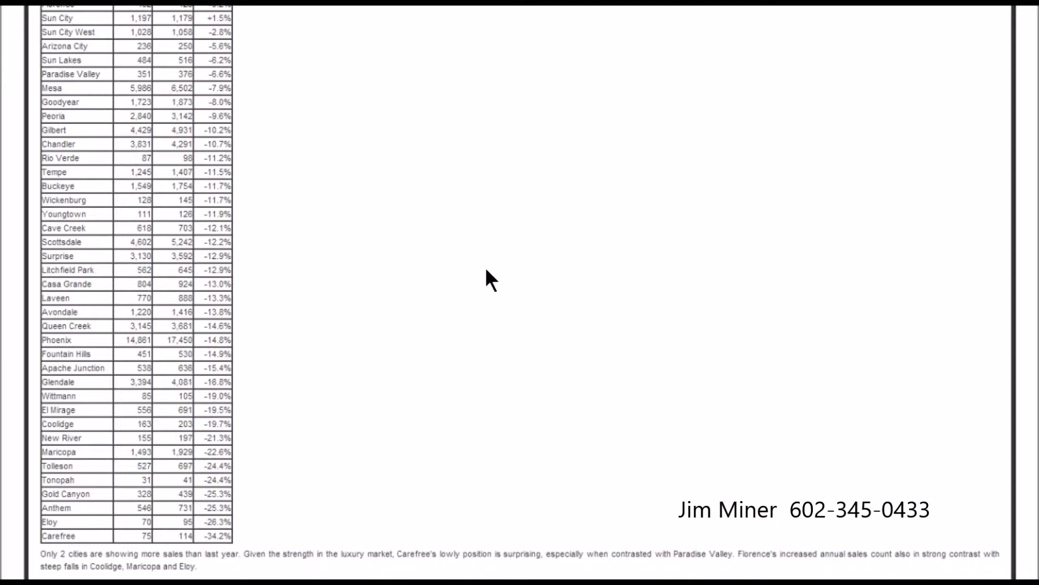
mouse_move(442, 390)
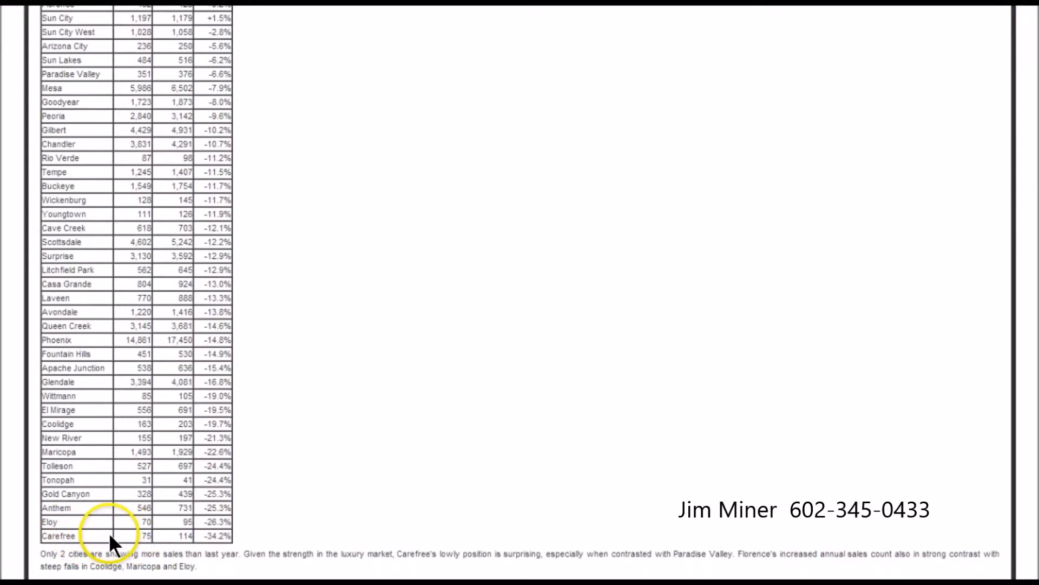
mouse_move(219, 556)
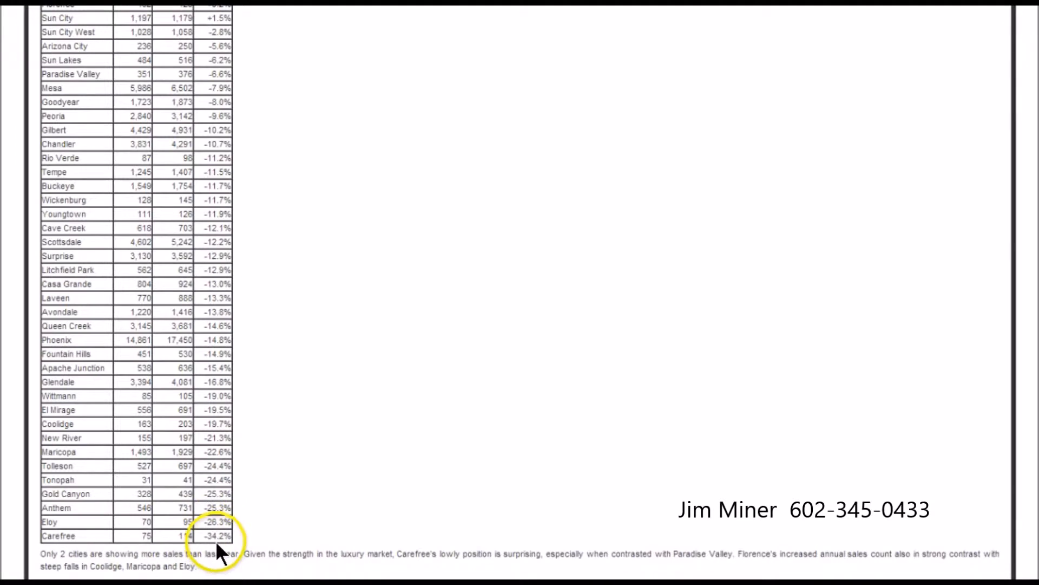
mouse_move(164, 536)
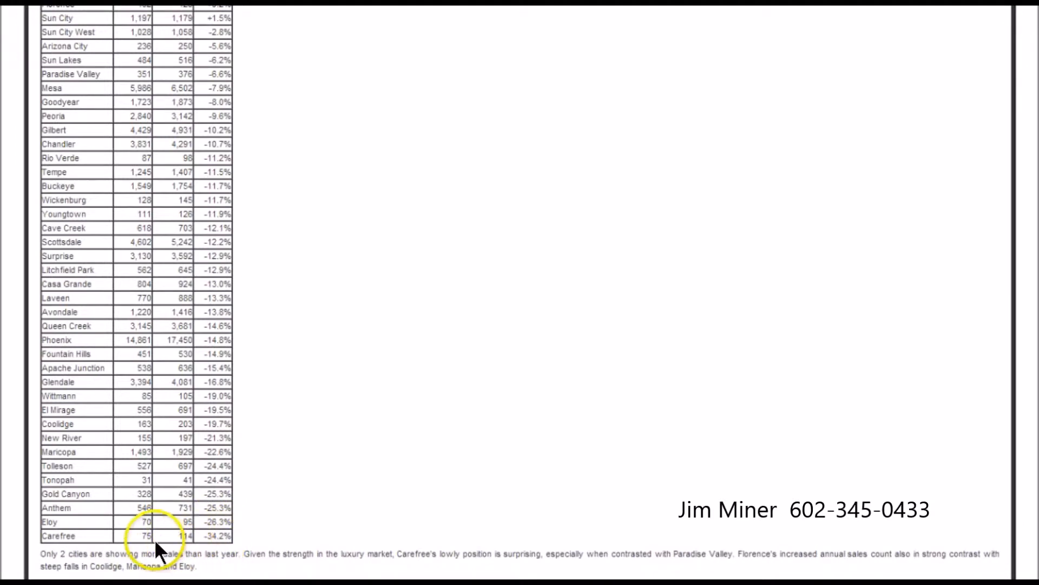
mouse_move(360, 392)
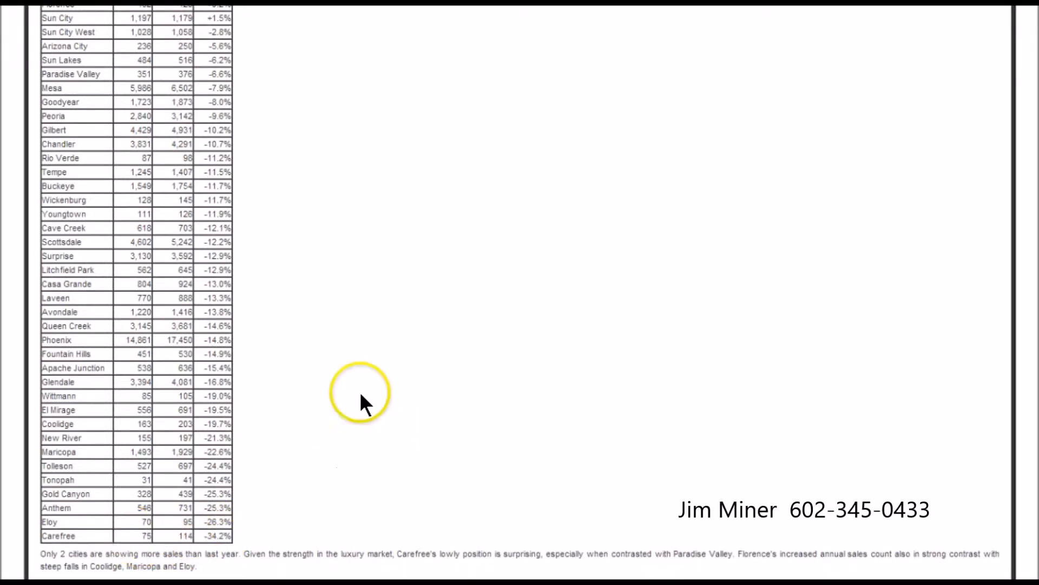
mouse_move(97, 253)
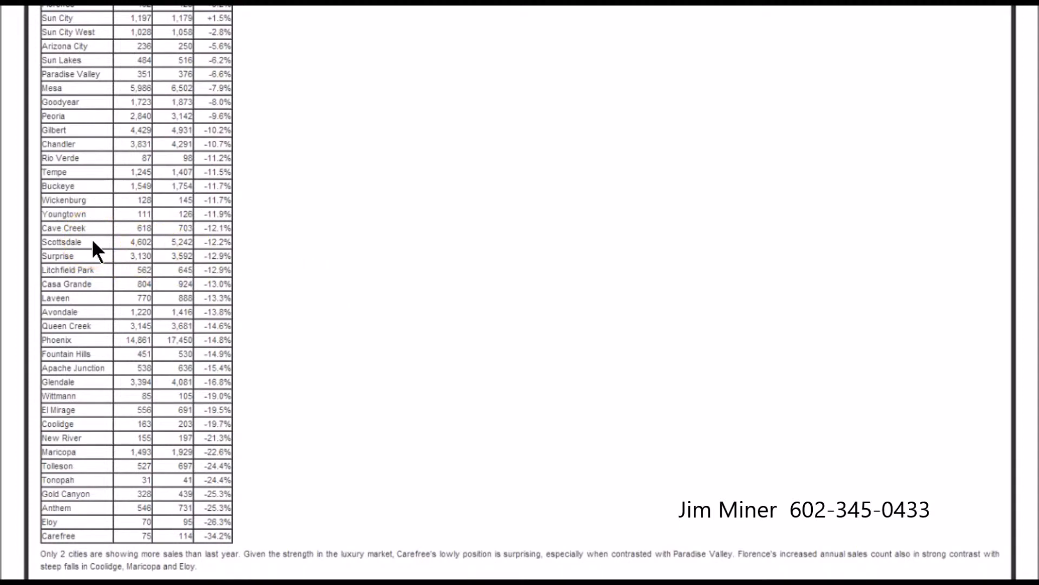
mouse_move(213, 255)
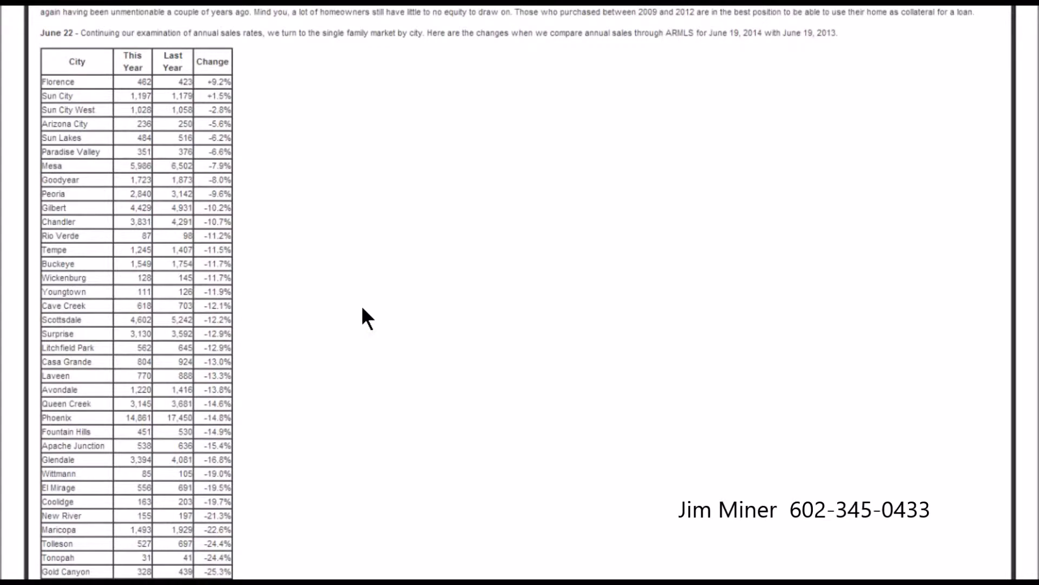
click(375, 325)
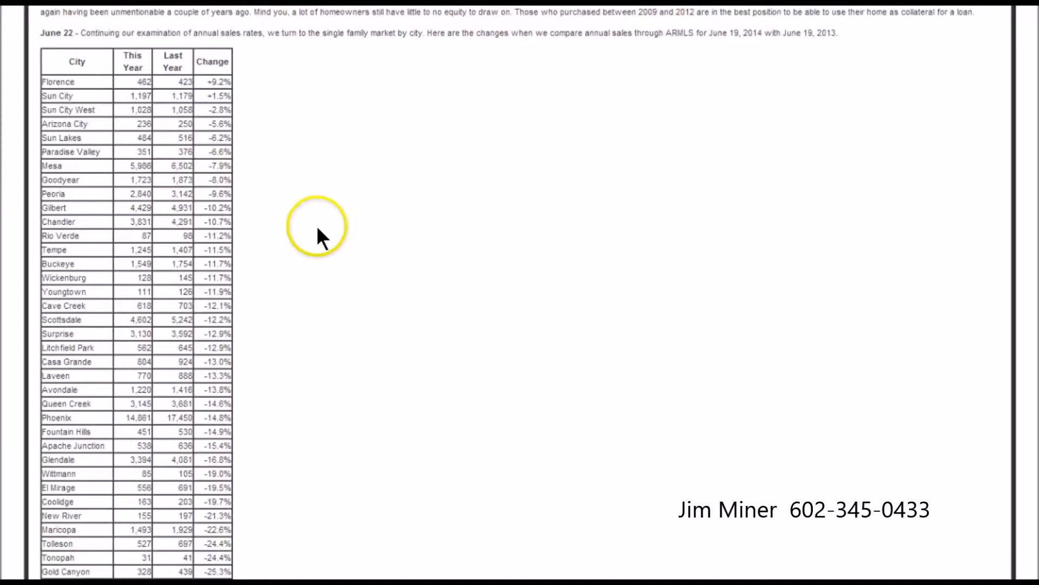
mouse_move(129, 252)
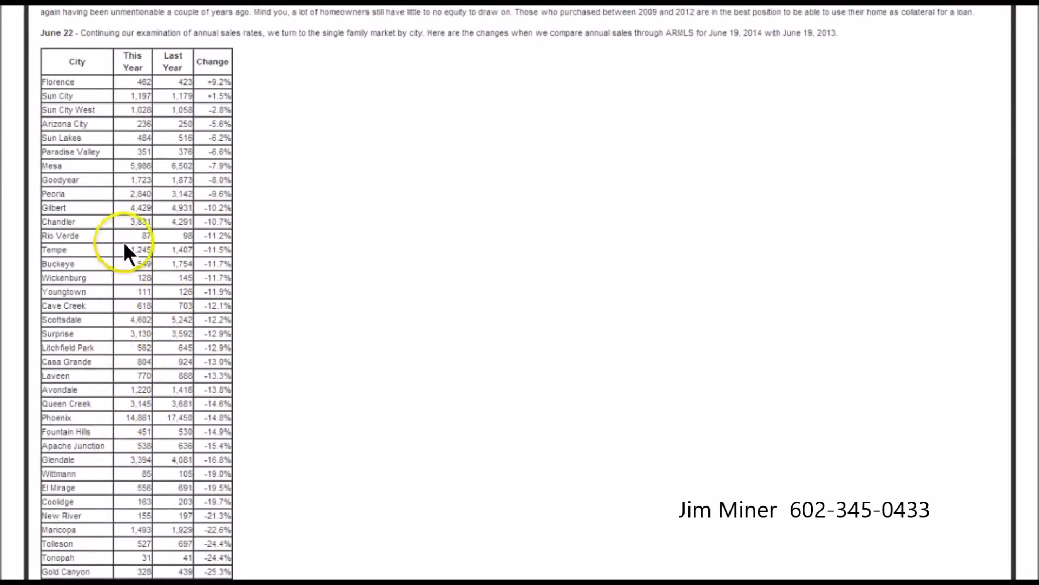
mouse_move(322, 250)
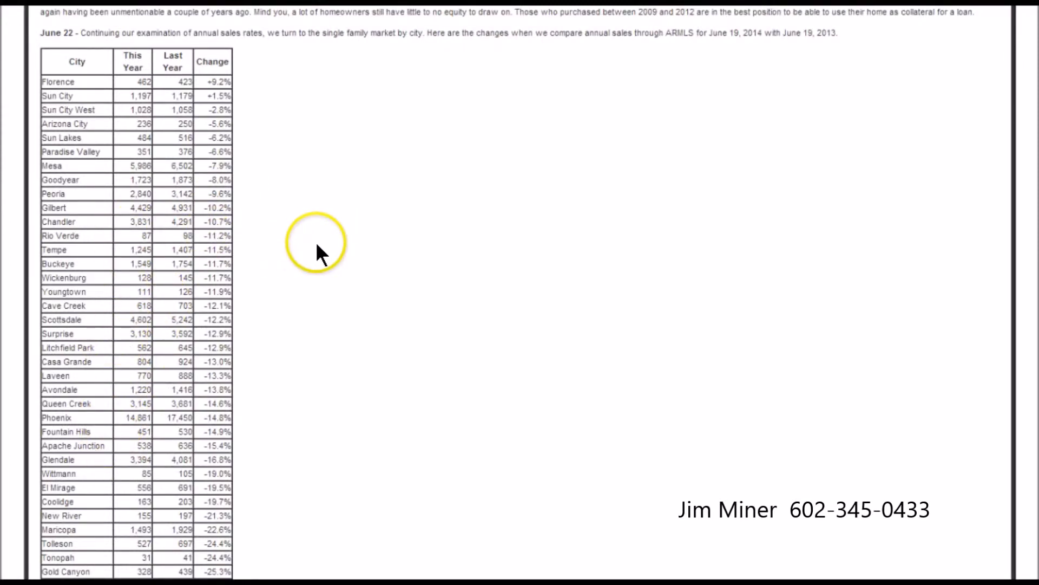
mouse_move(484, 325)
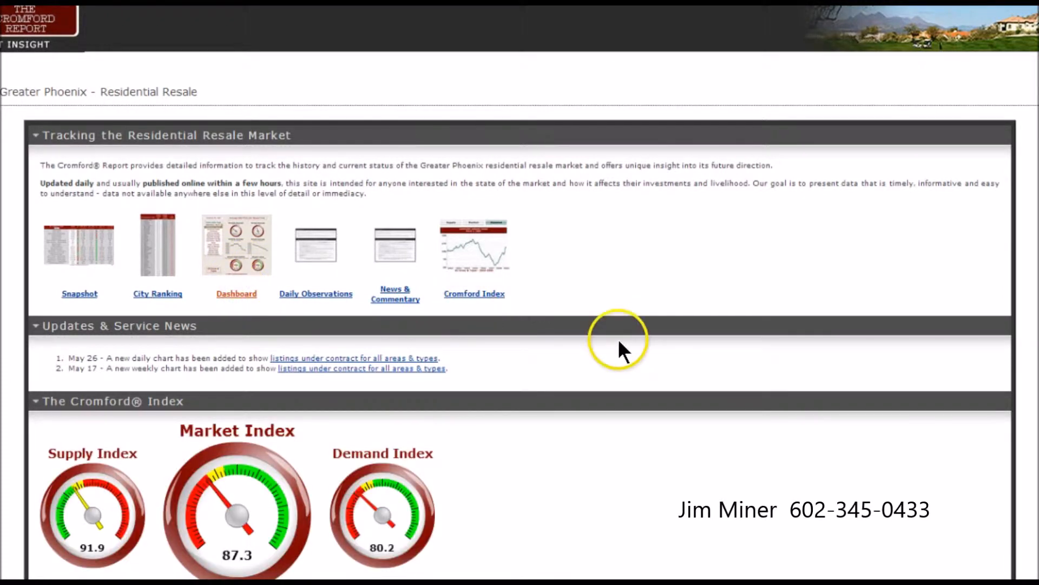
Step: Show the Market Dashboard's Cromford Index gauges with the 30-day Demand Index trend chart
click(236, 293)
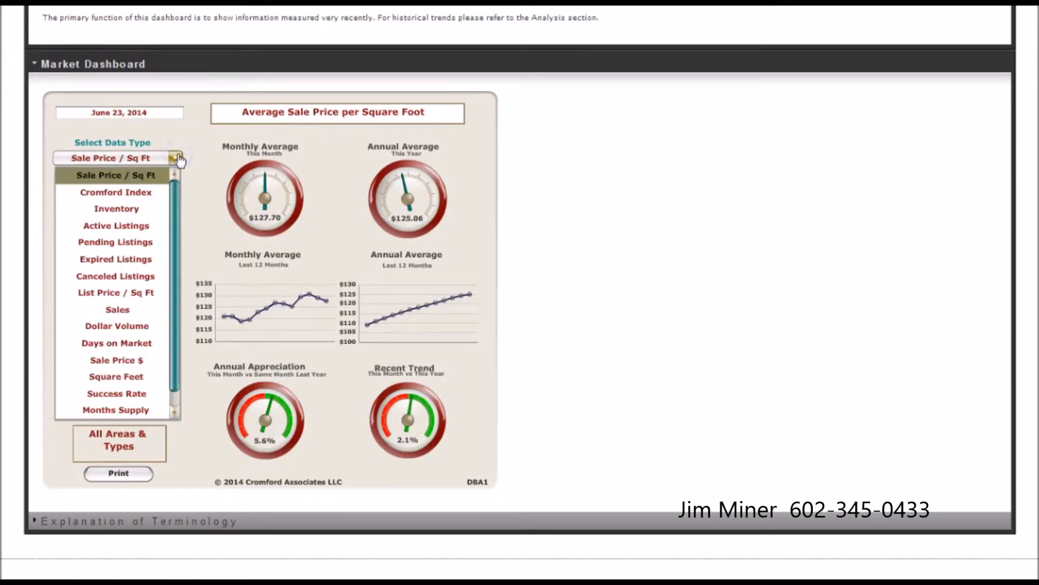
click(116, 193)
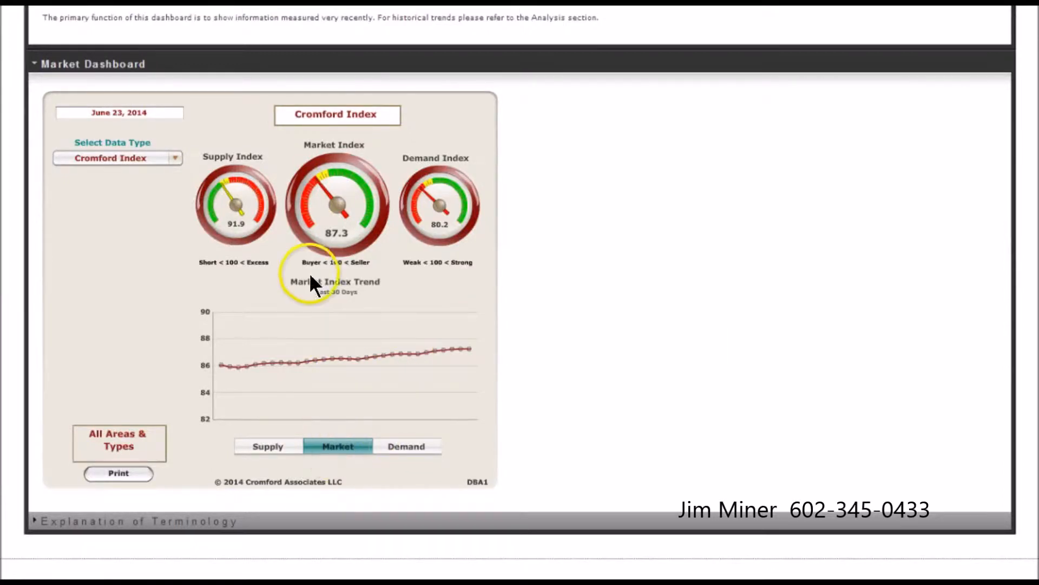
mouse_move(331, 219)
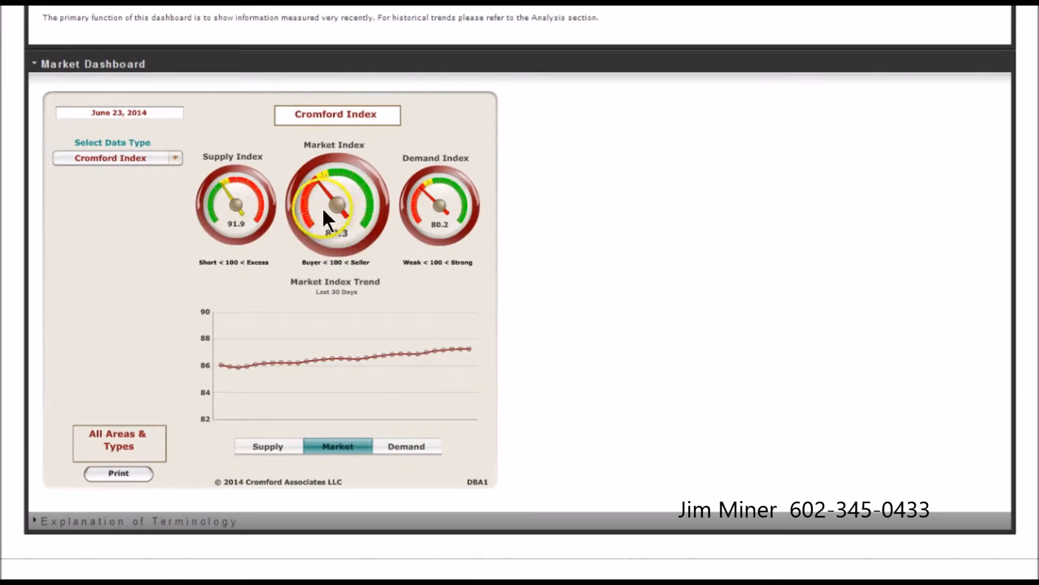
mouse_move(643, 370)
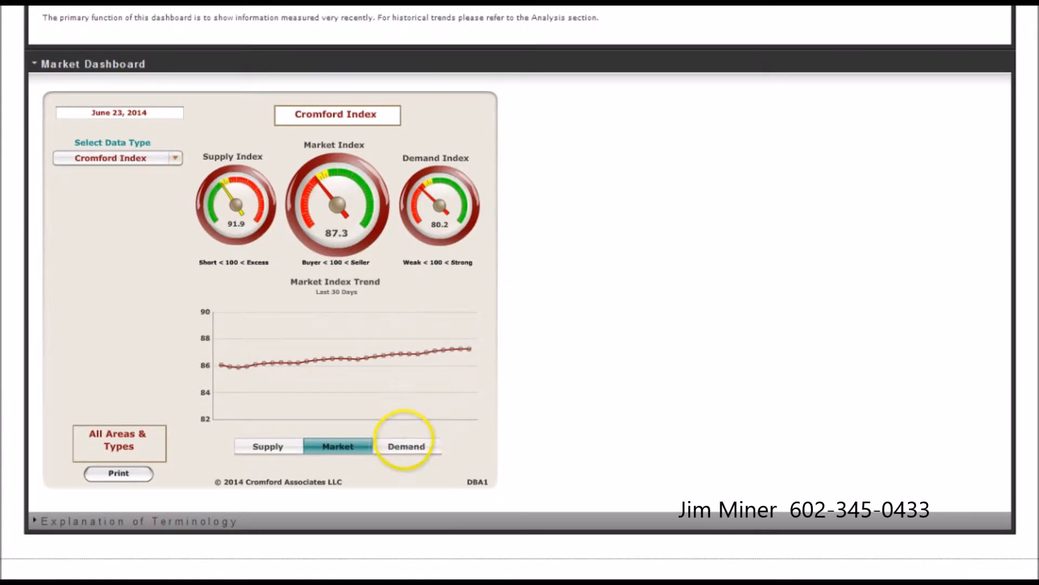
click(406, 445)
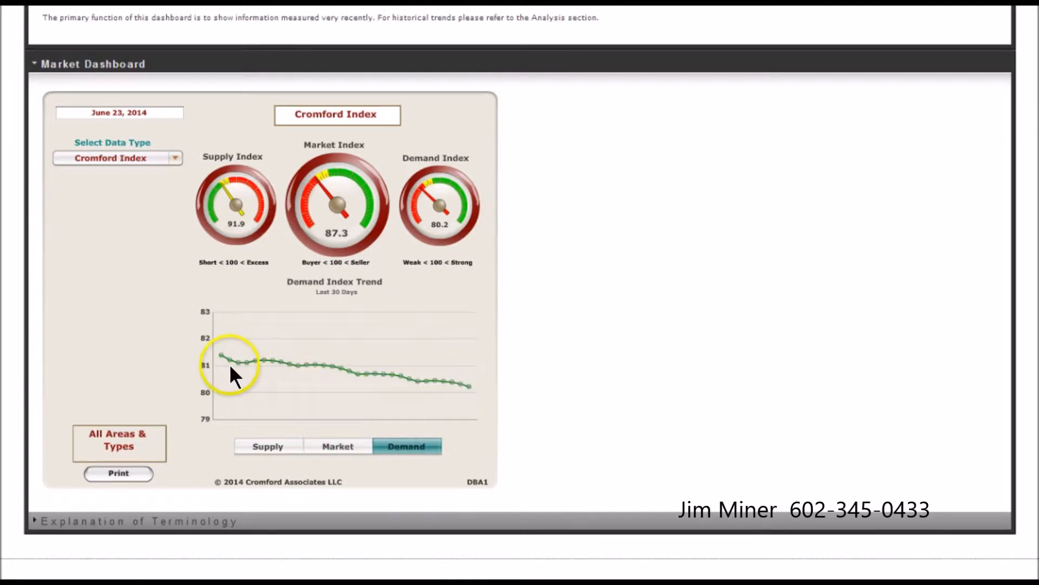
mouse_move(475, 388)
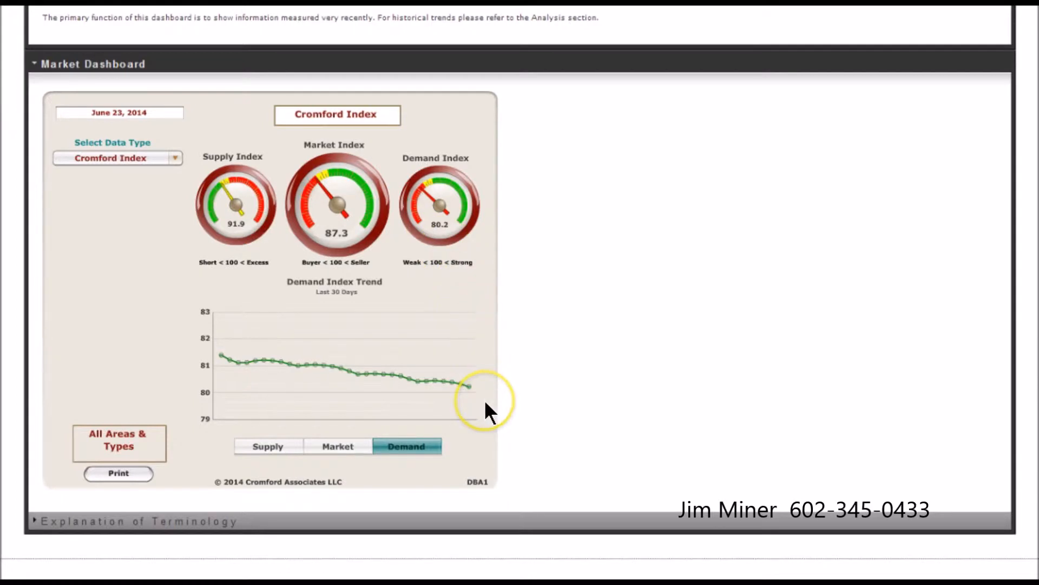
mouse_move(488, 412)
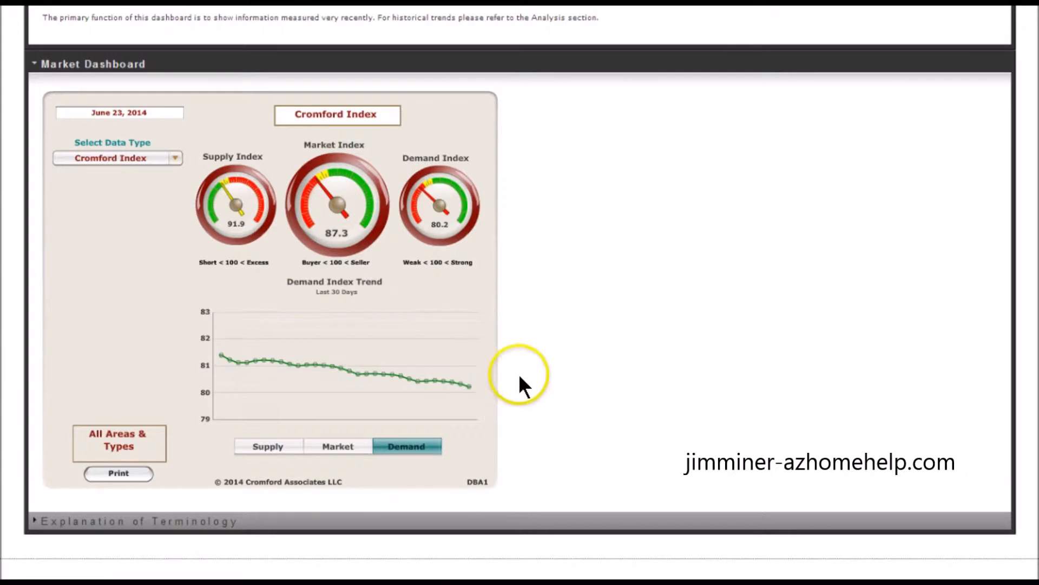
Step: Show the 30-day Supply Index trend chart beneath the index gauges
click(267, 445)
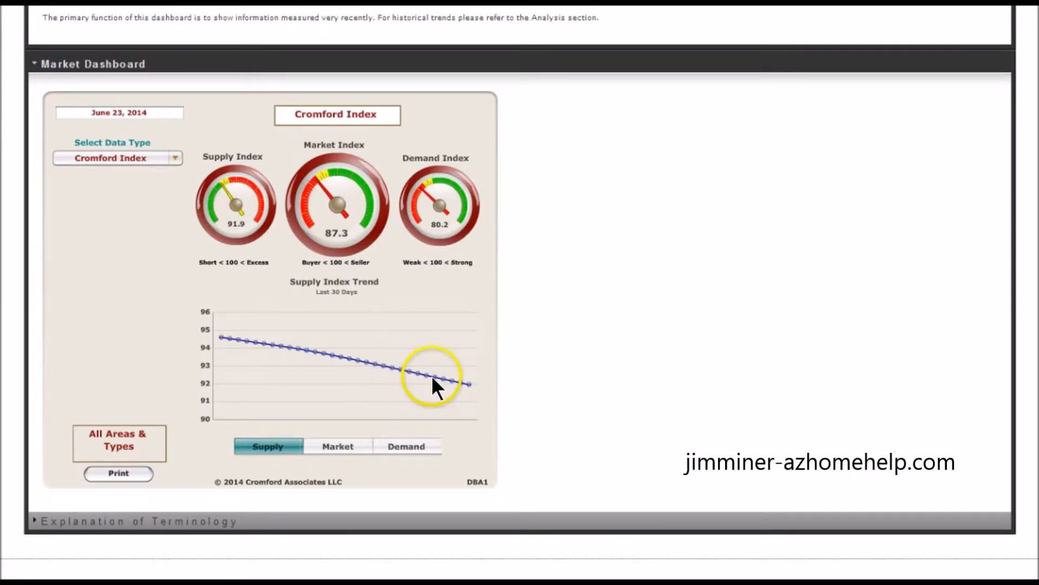
mouse_move(474, 394)
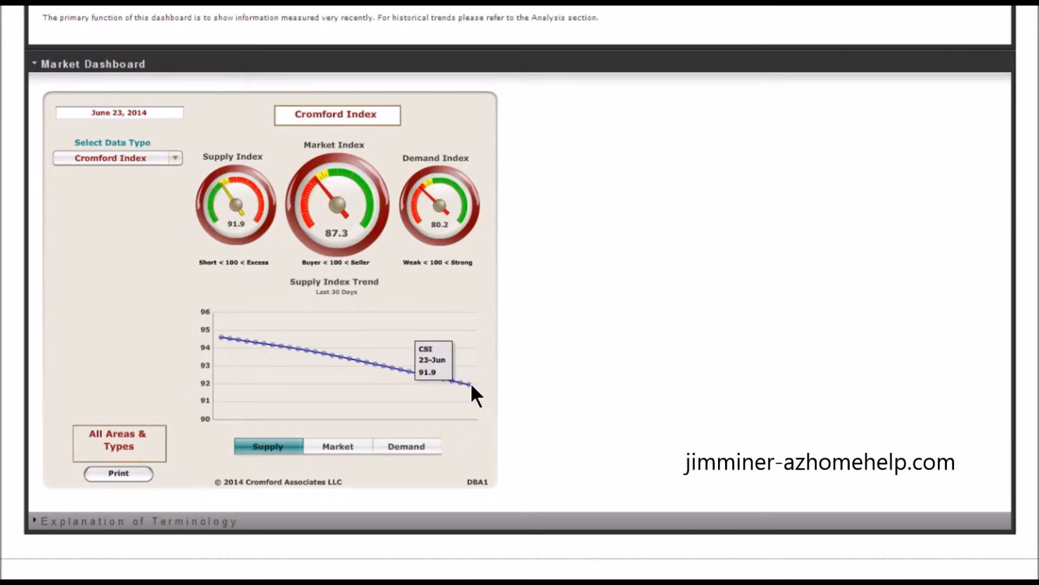
mouse_move(246, 235)
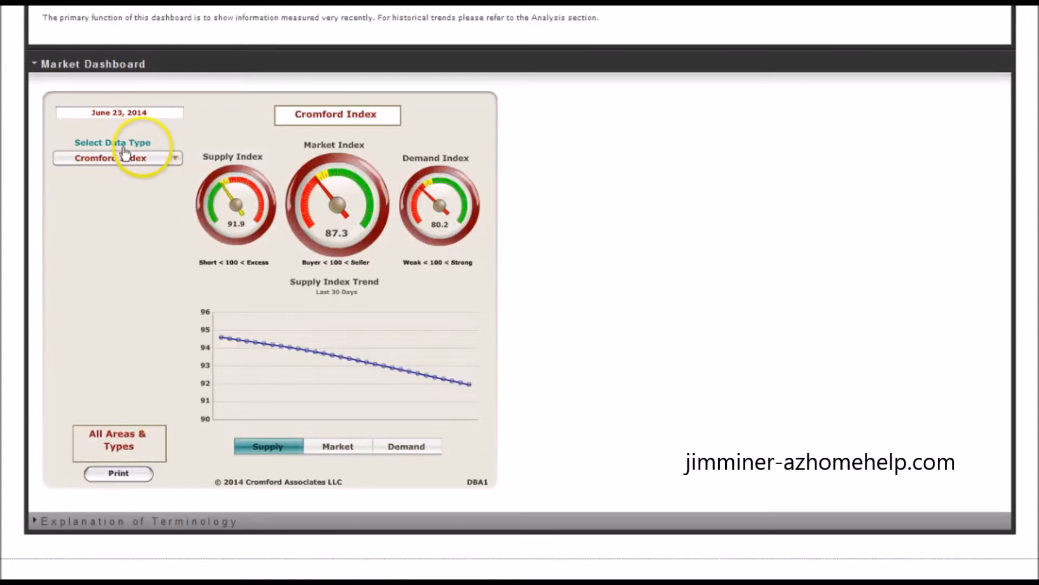
Step: Switch the dashboard data type to Pending Listings with its 30-day pending count chart
click(117, 158)
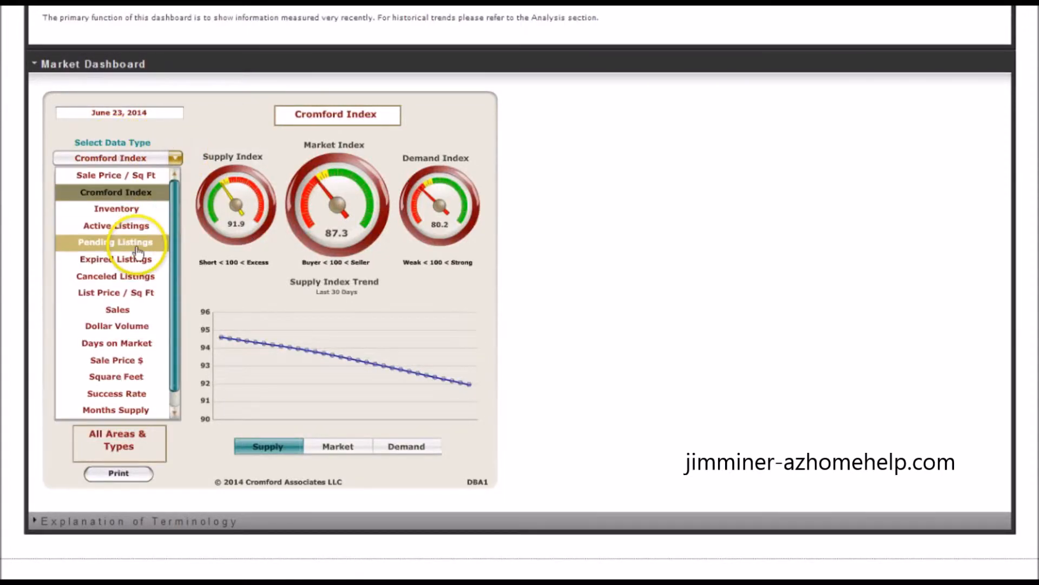
click(116, 242)
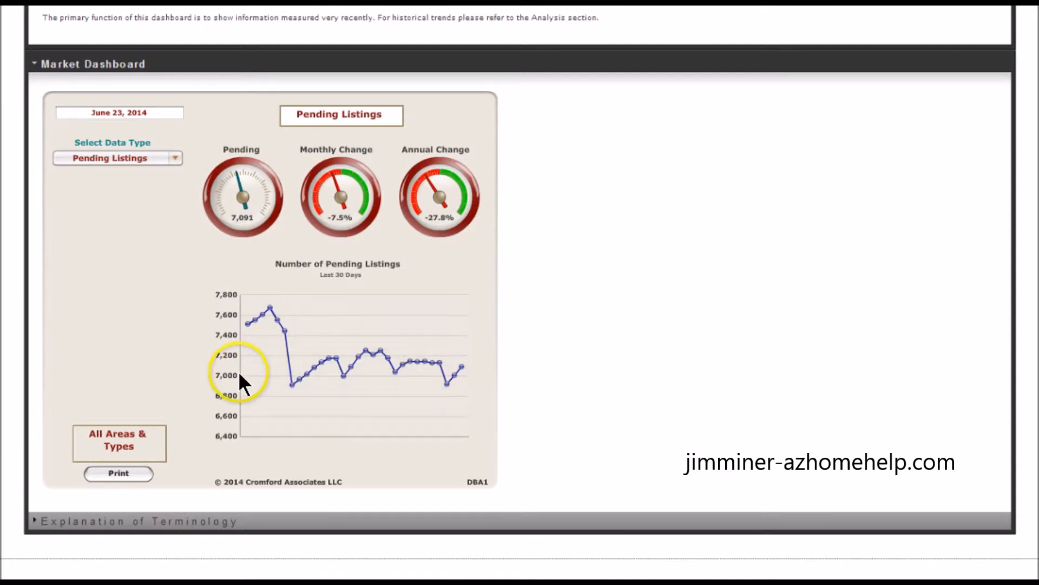
mouse_move(235, 435)
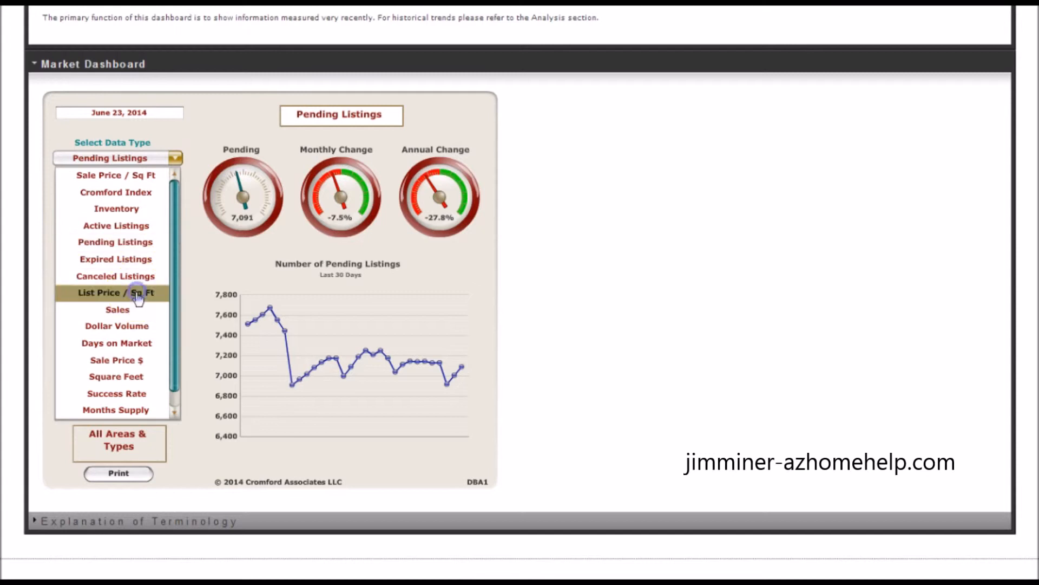
Step: Switch the dashboard data type to List Price / Sq Ft with its 12-month trend chart
click(132, 292)
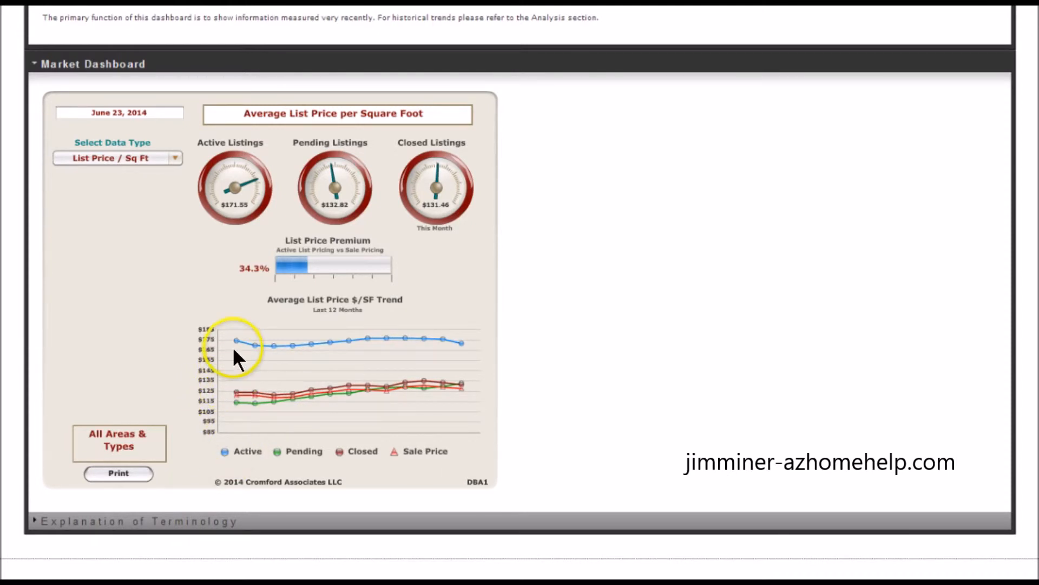
mouse_move(461, 372)
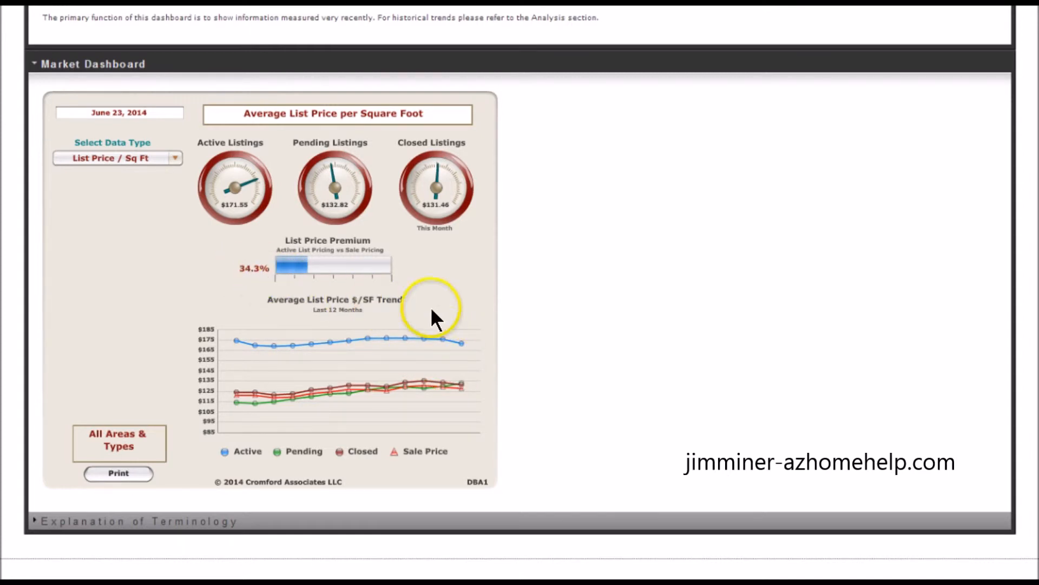
mouse_move(547, 332)
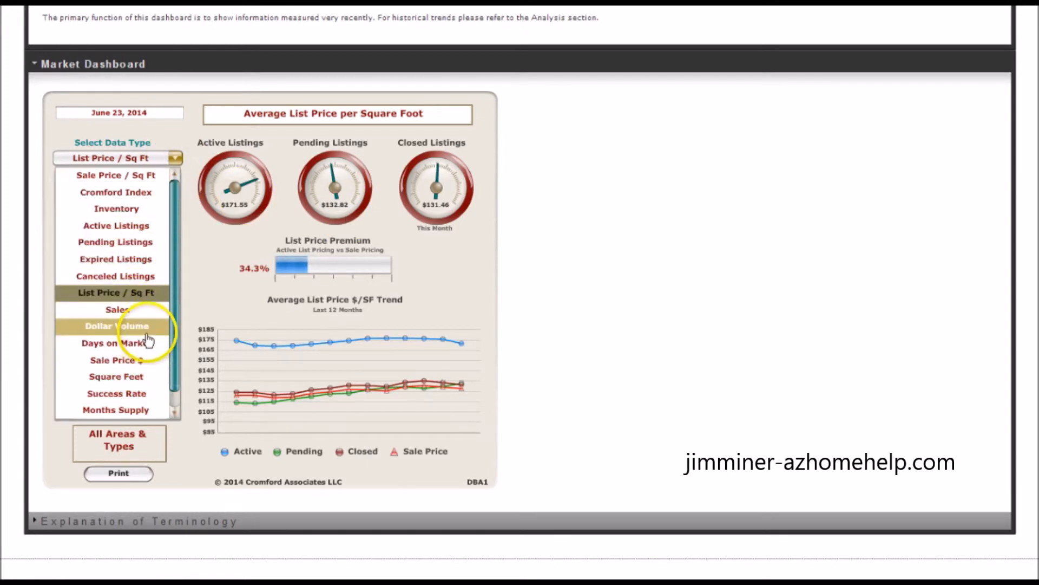
Step: Switch the dashboard data type to Days on Market with its two 12-month charts
click(116, 343)
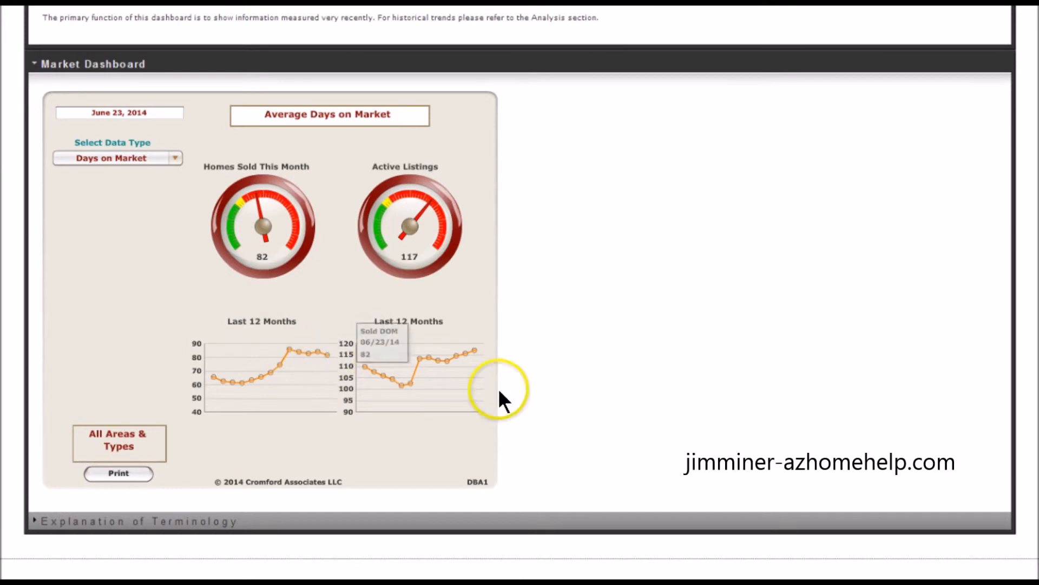
mouse_move(623, 259)
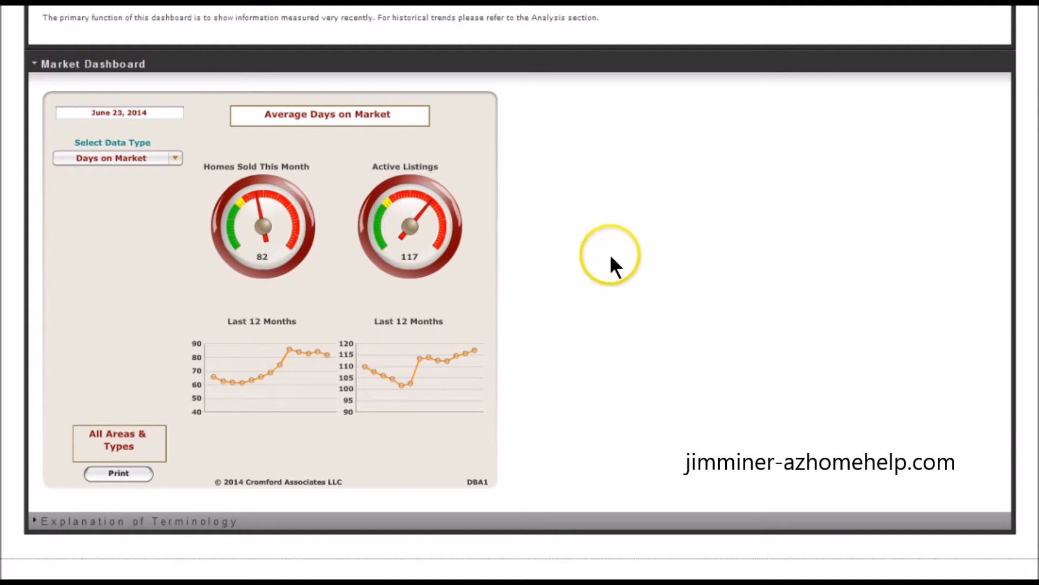
mouse_move(689, 309)
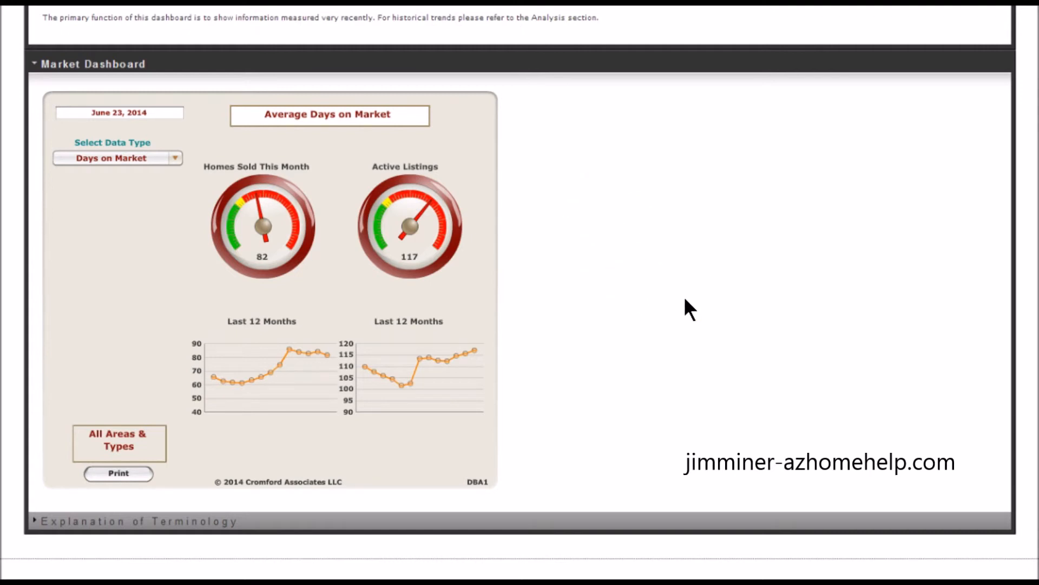